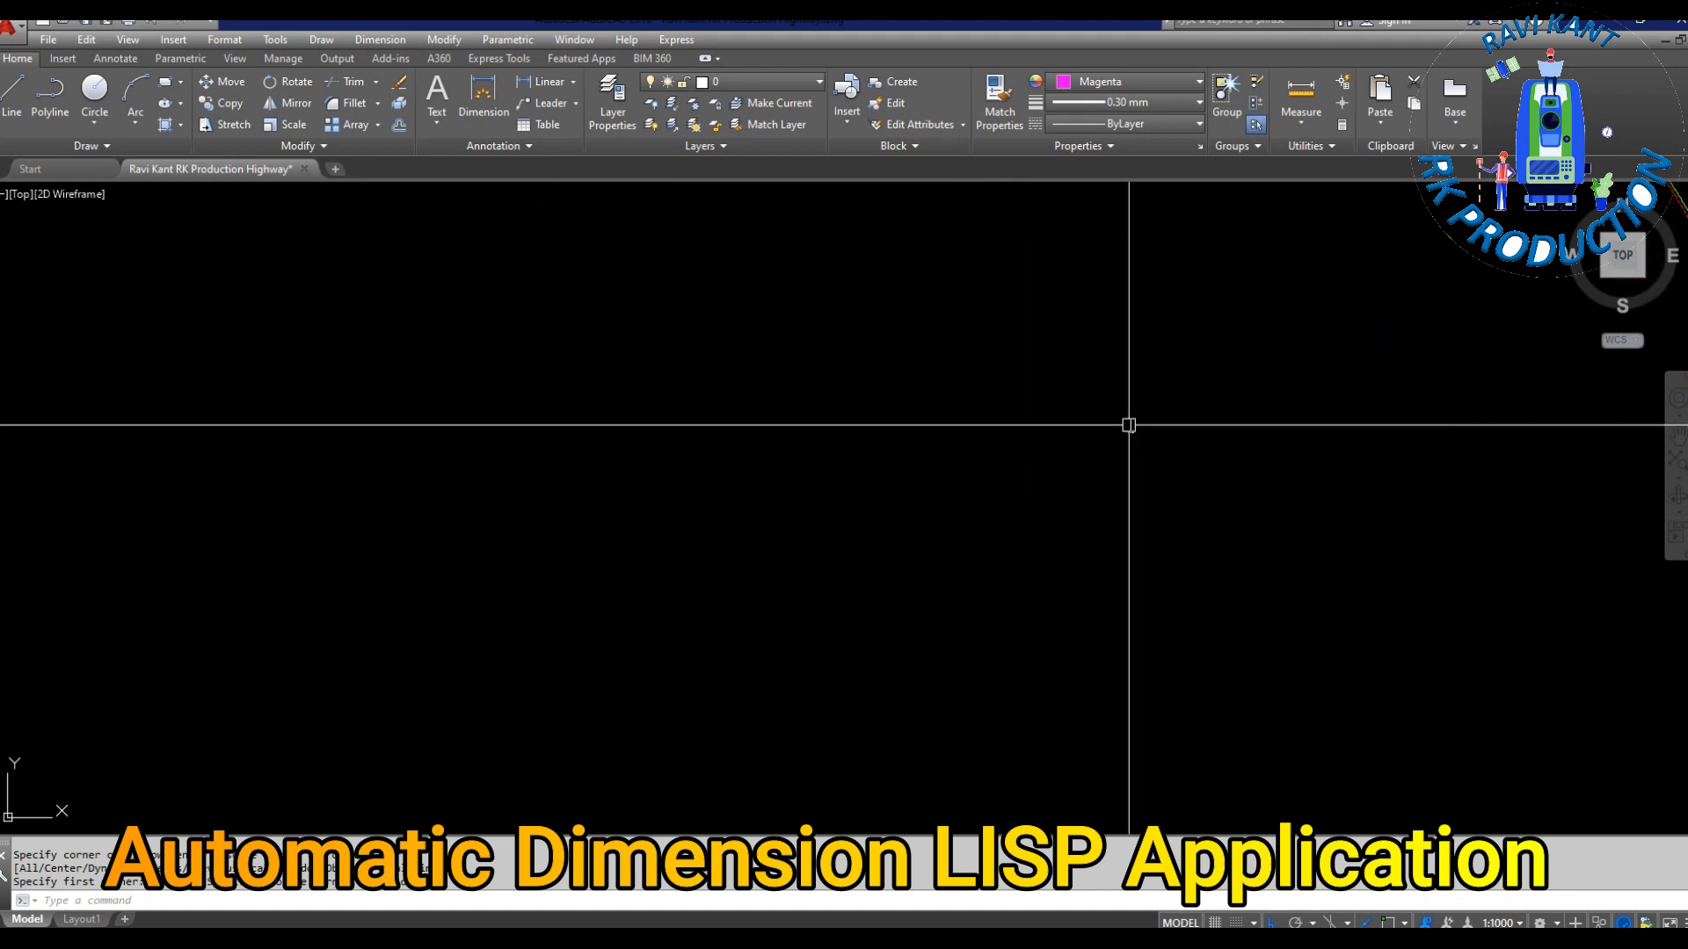
- Draw the magenta rectangle beside the circle using REC
text(REC)
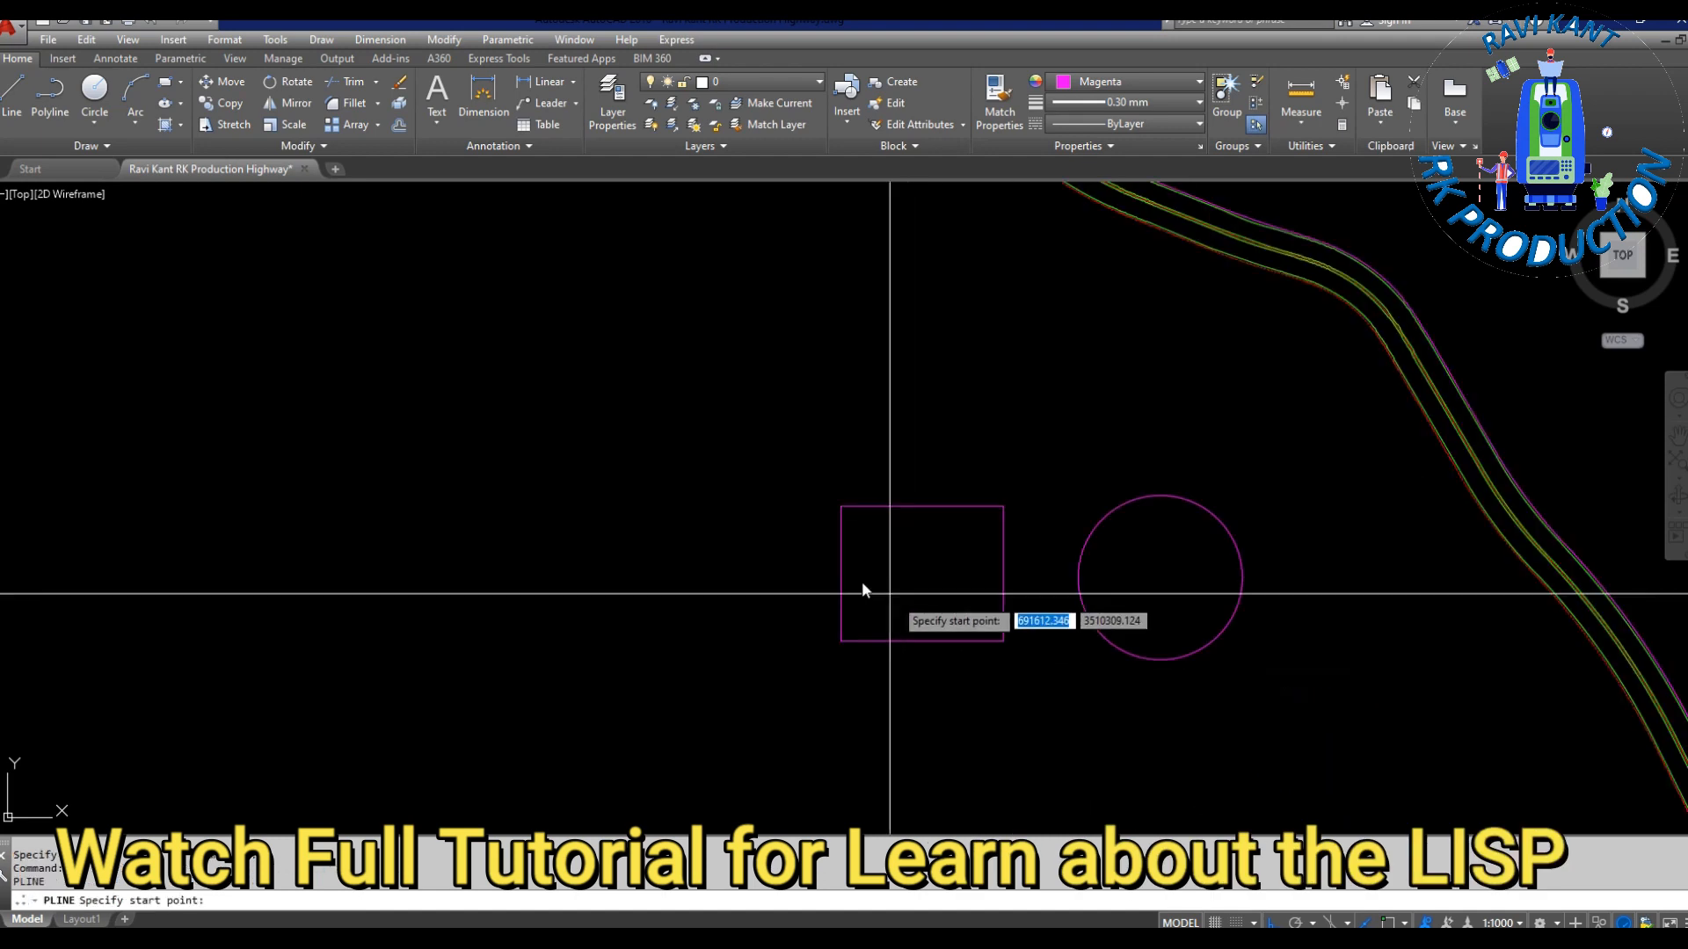
- Sketch the zigzag polyline from its start point to the next corner, left of the square
click(666, 420)
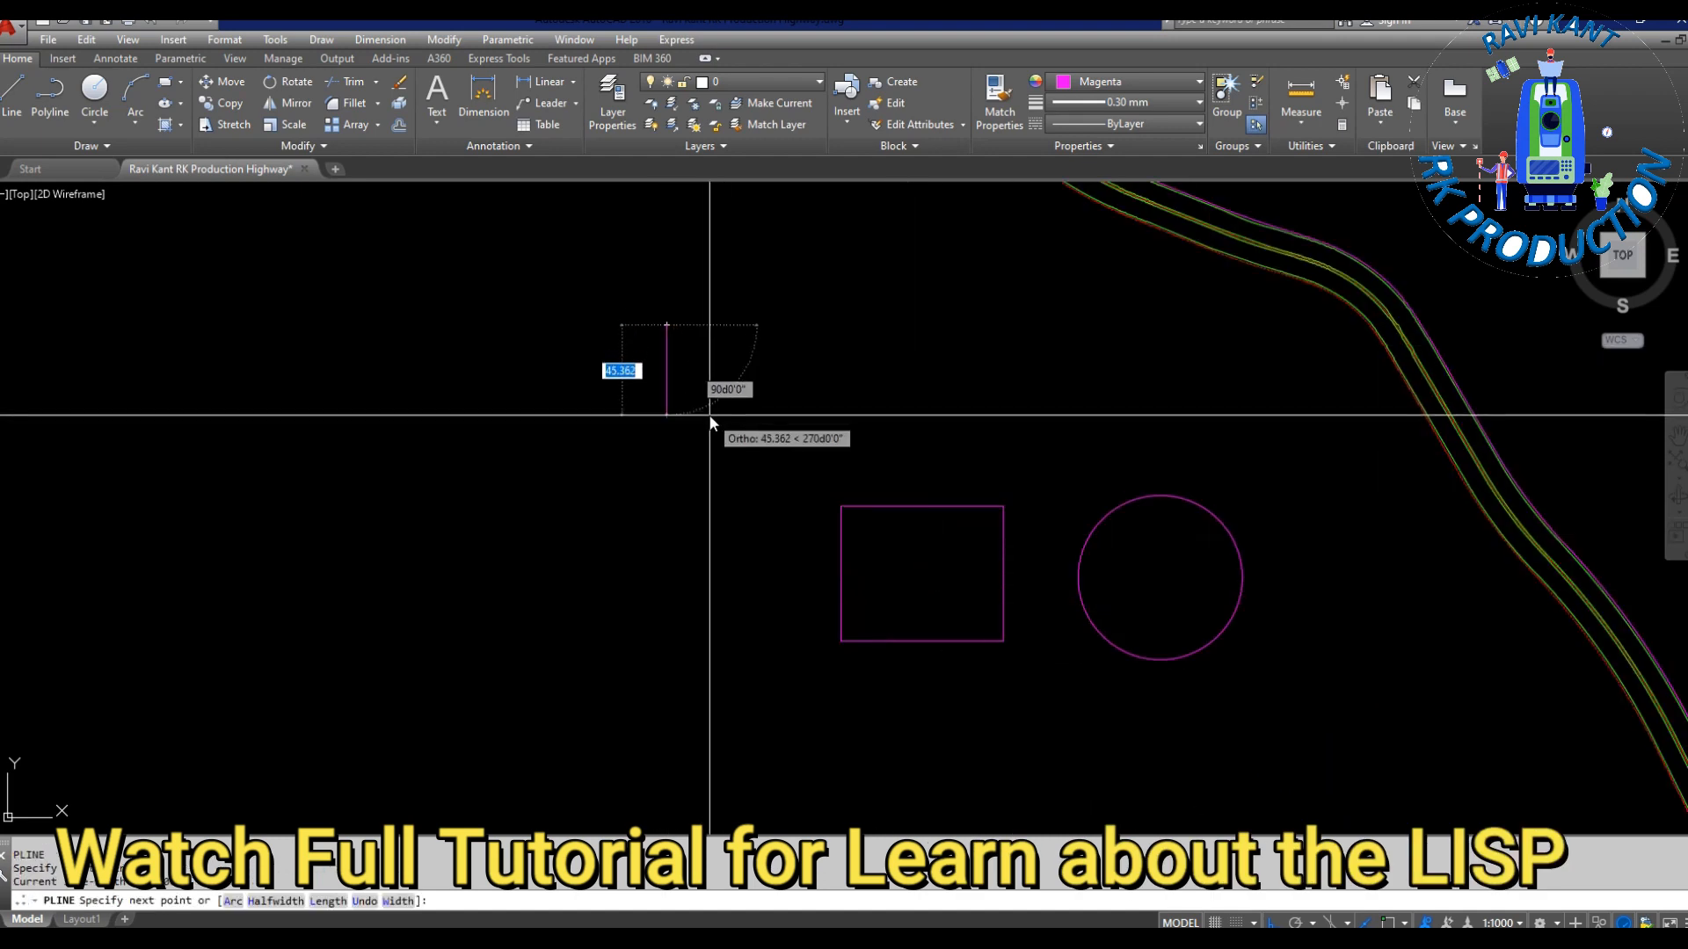
click(678, 610)
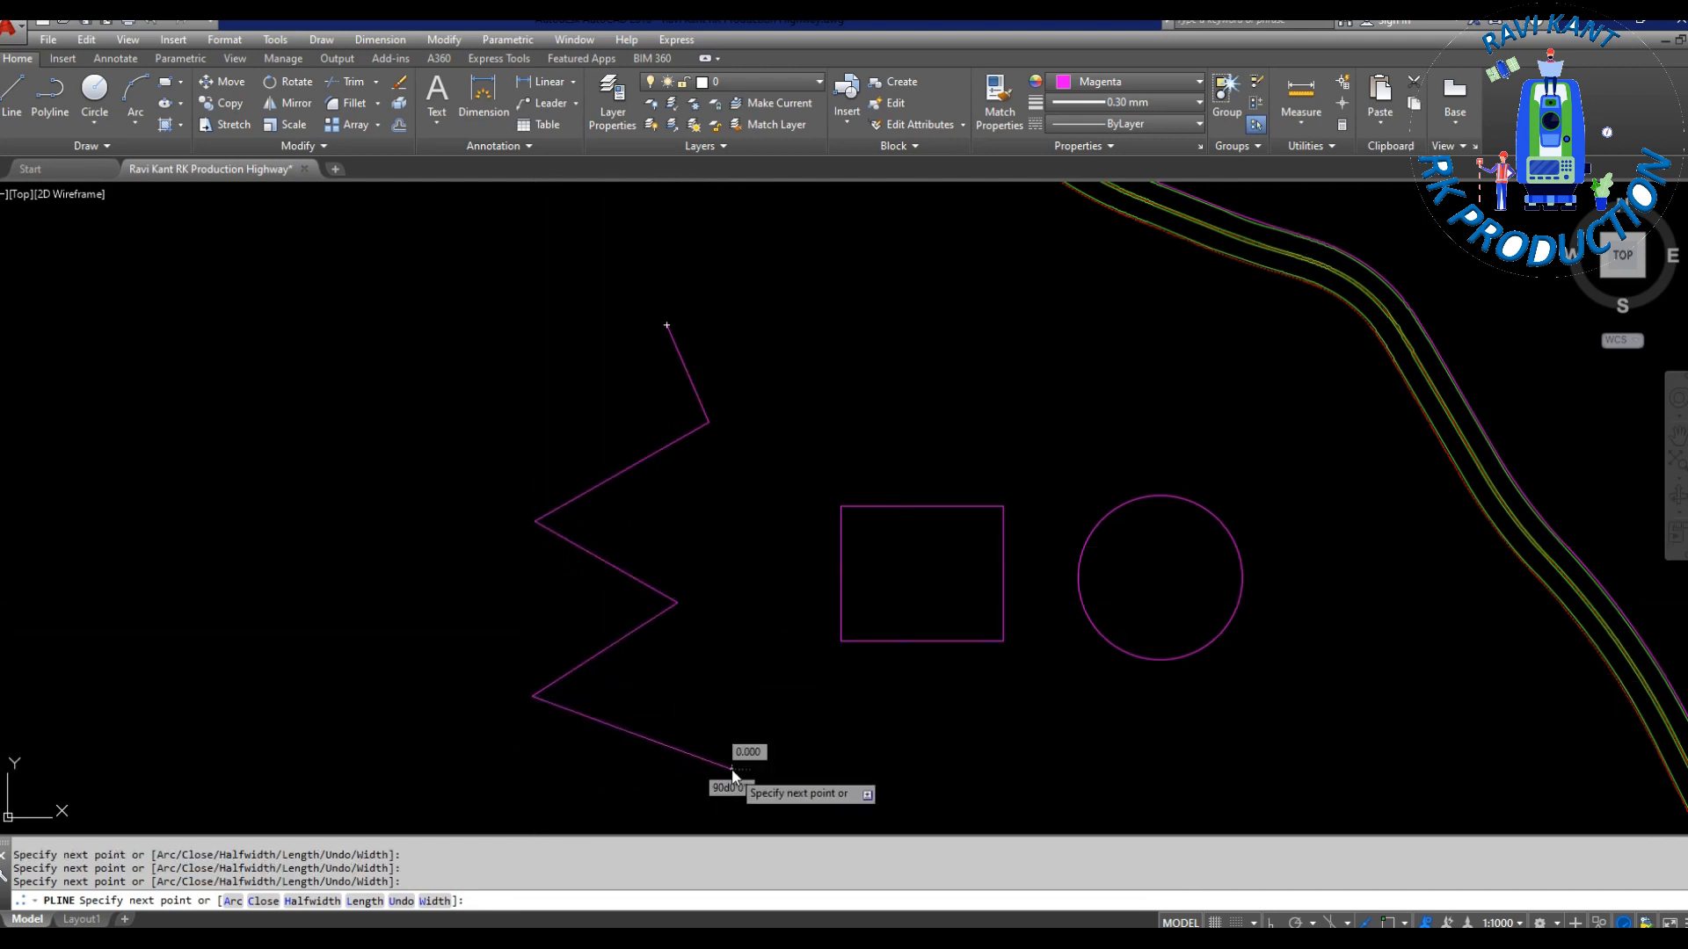
key(Escape)
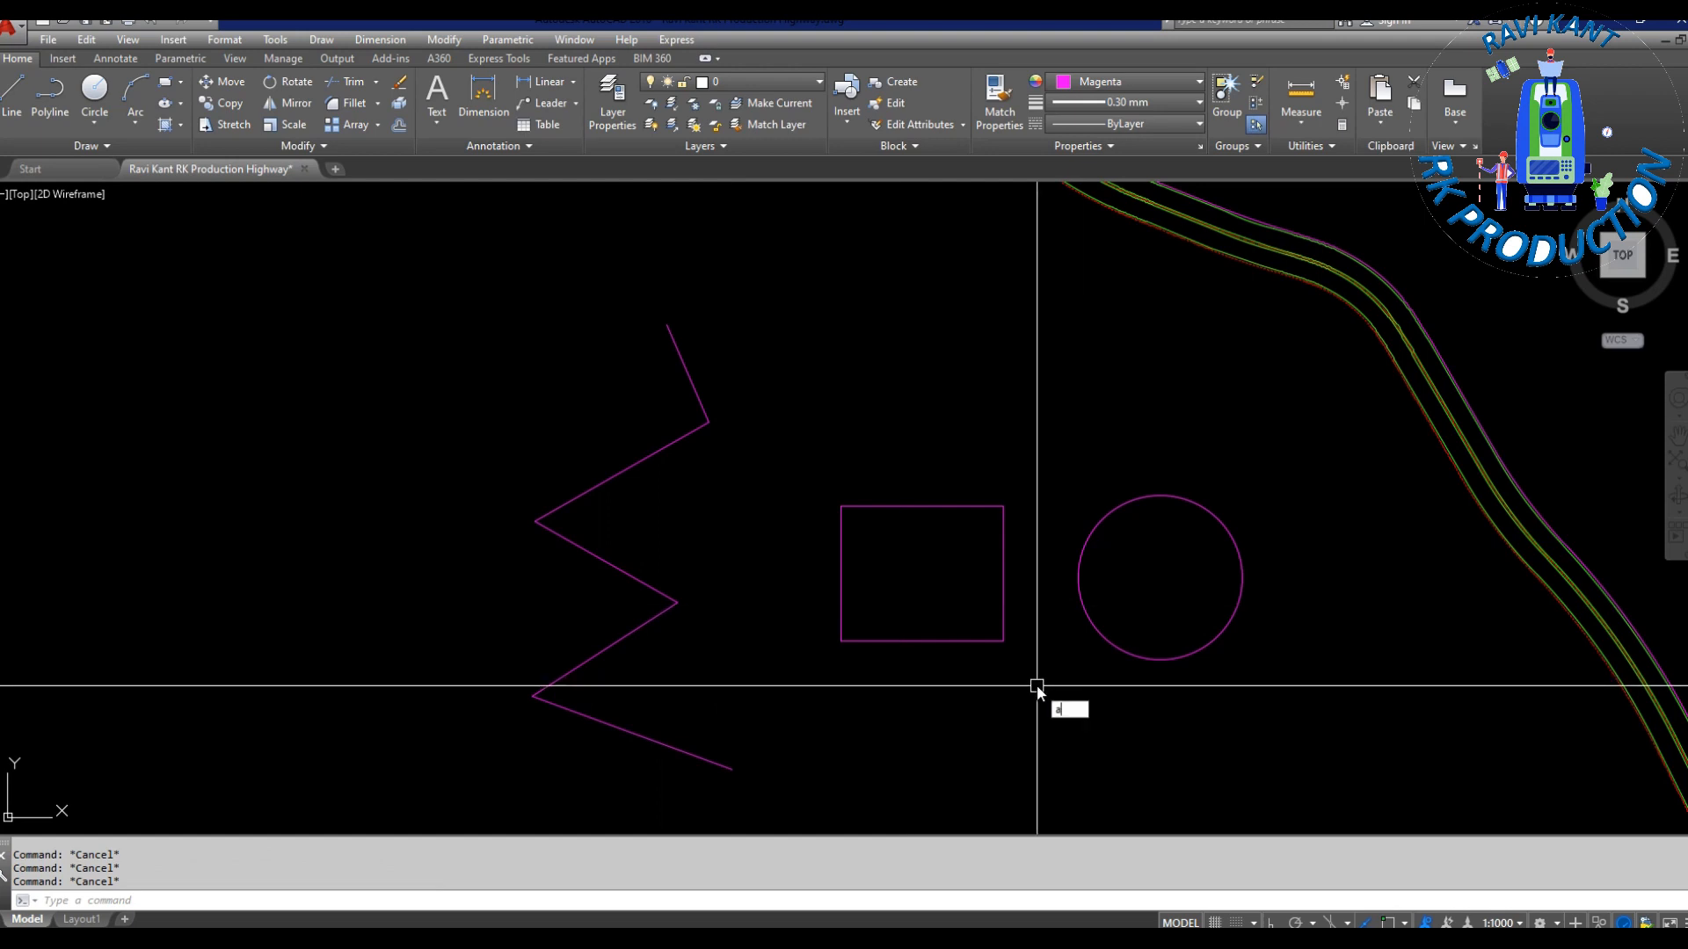
text(PPLOAD)
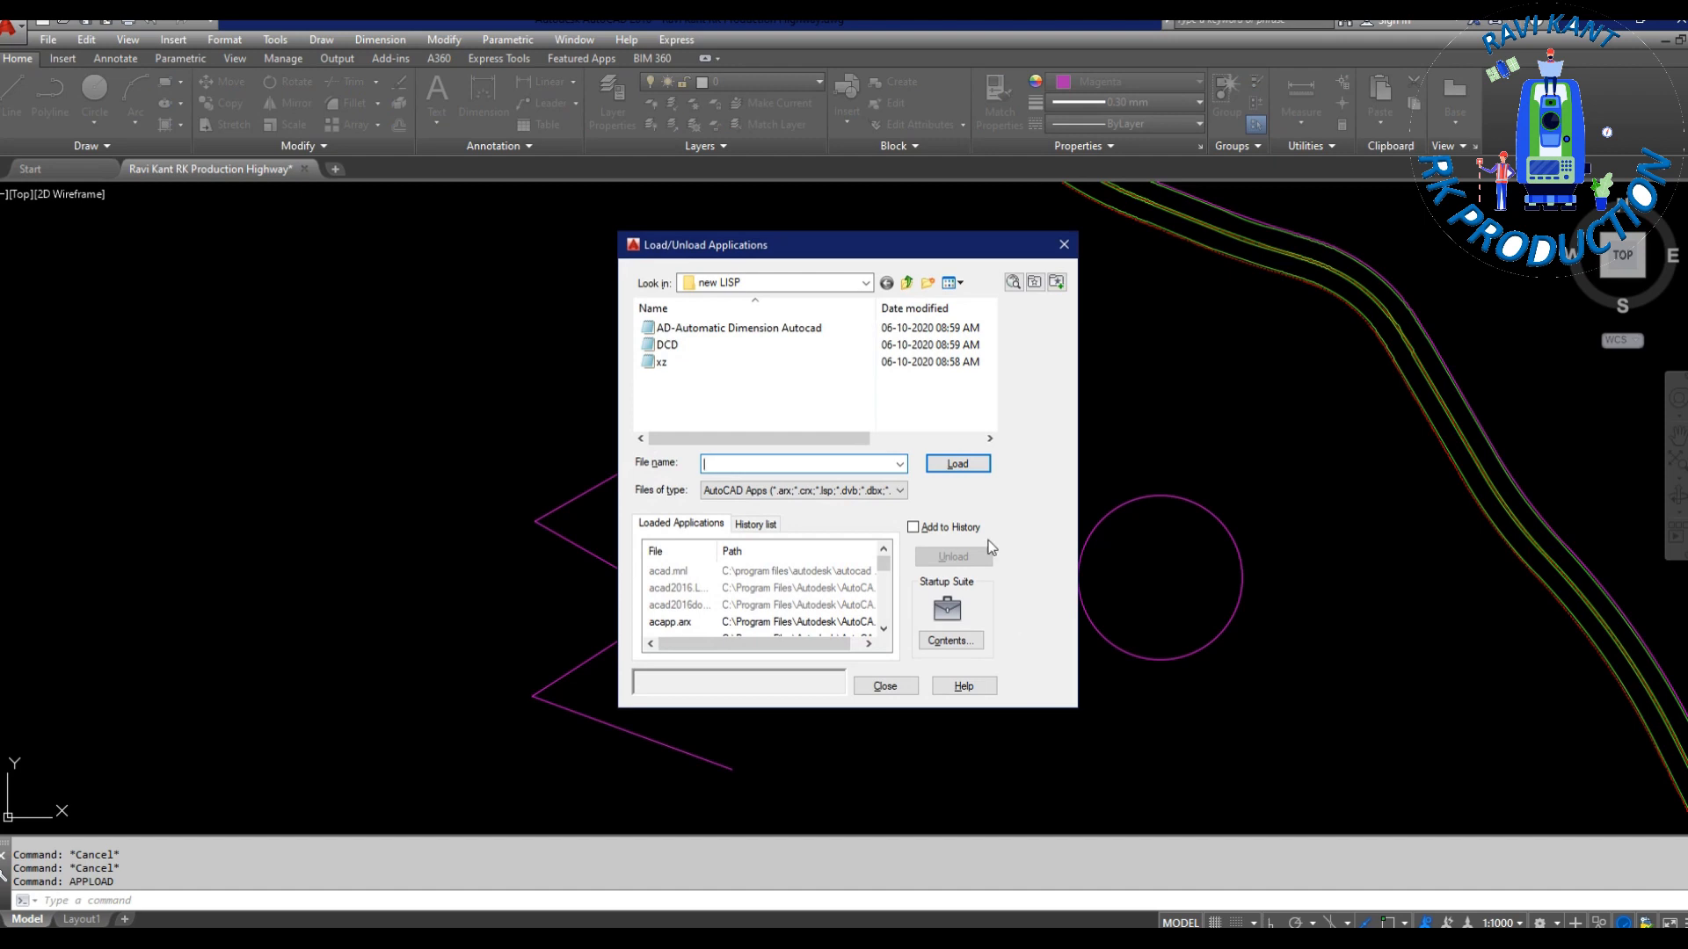
- Load the AD-Automatic Dimension Autocad LISP file and close the loader
click(738, 327)
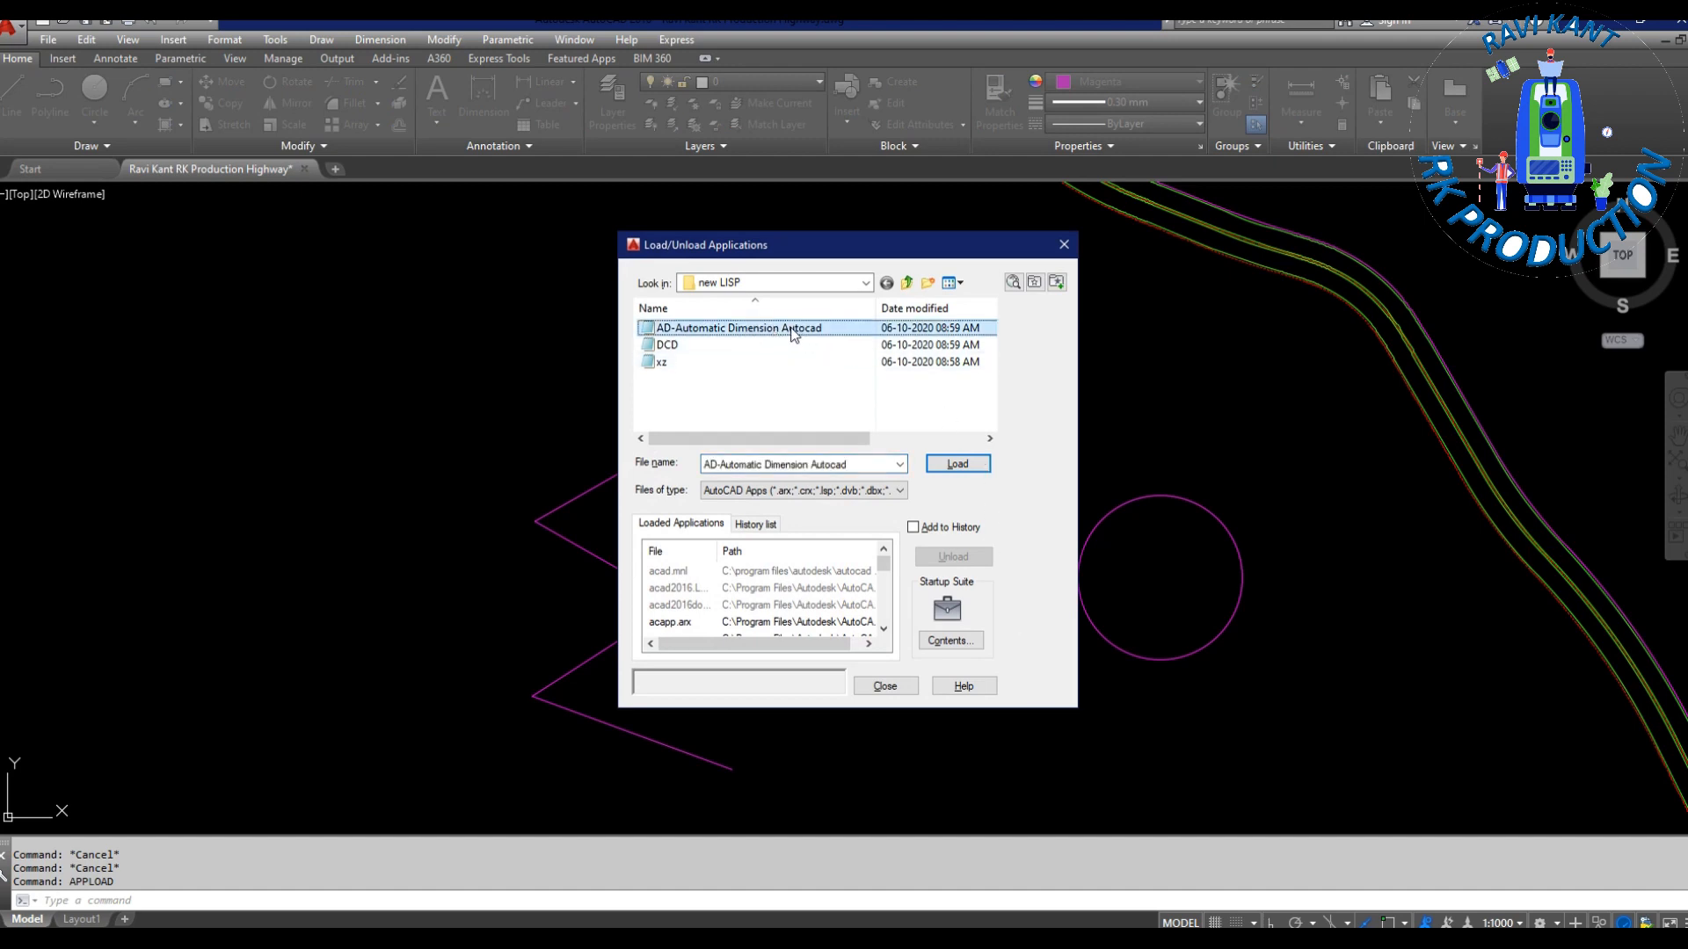
click(956, 463)
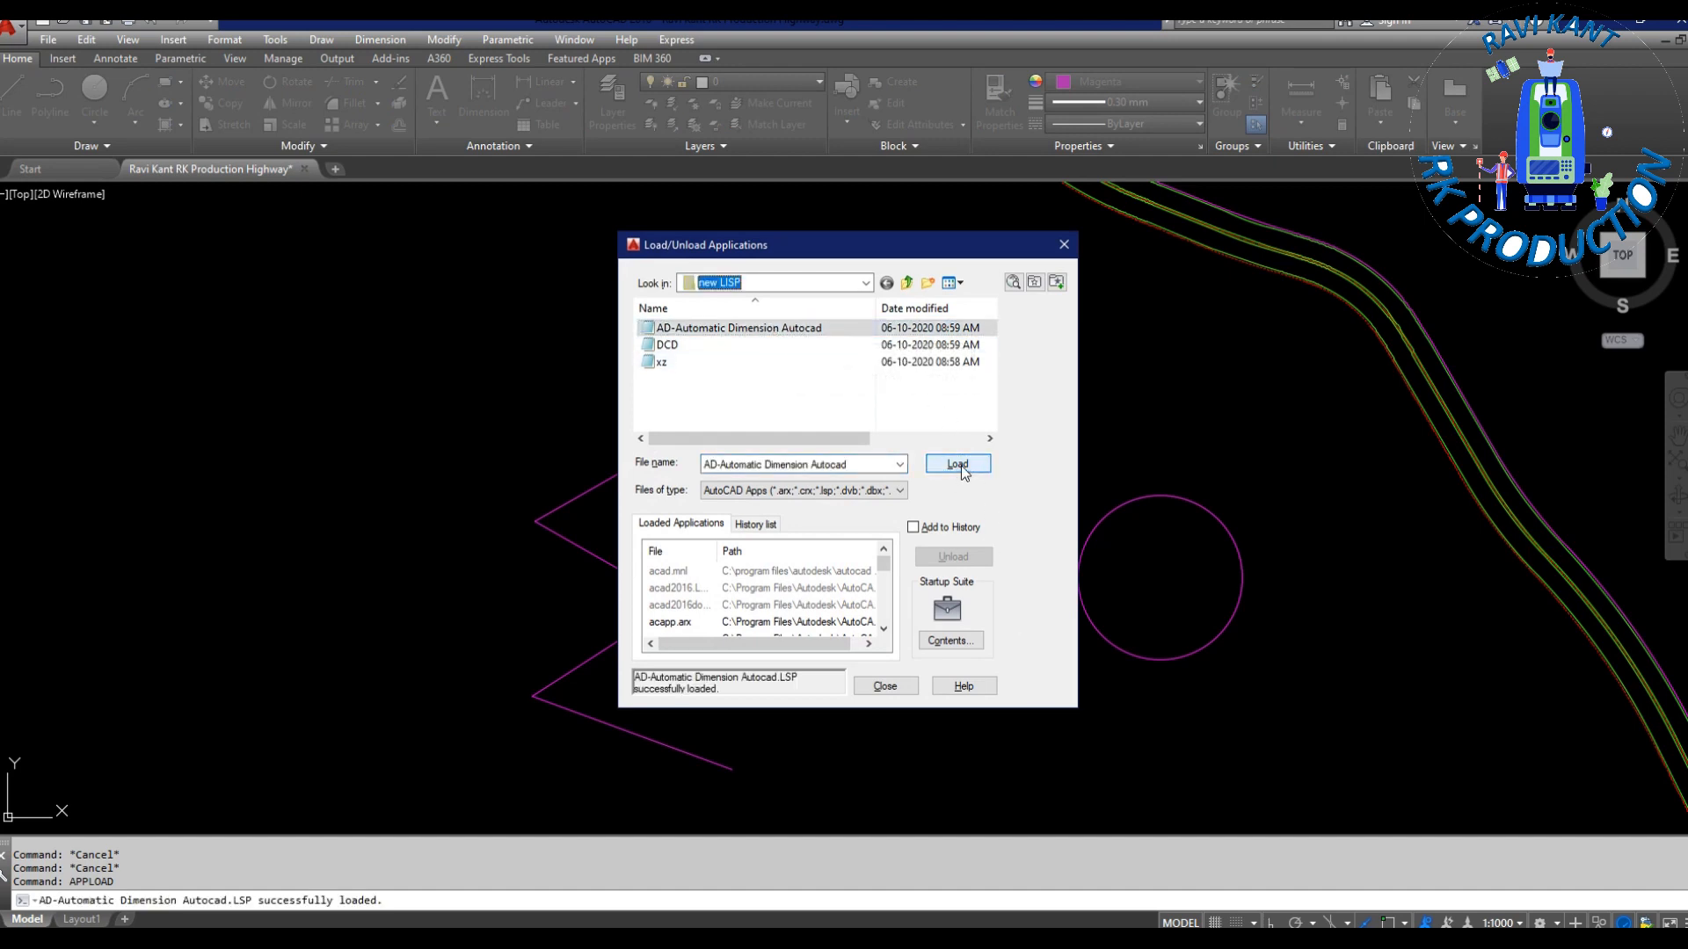
click(883, 685)
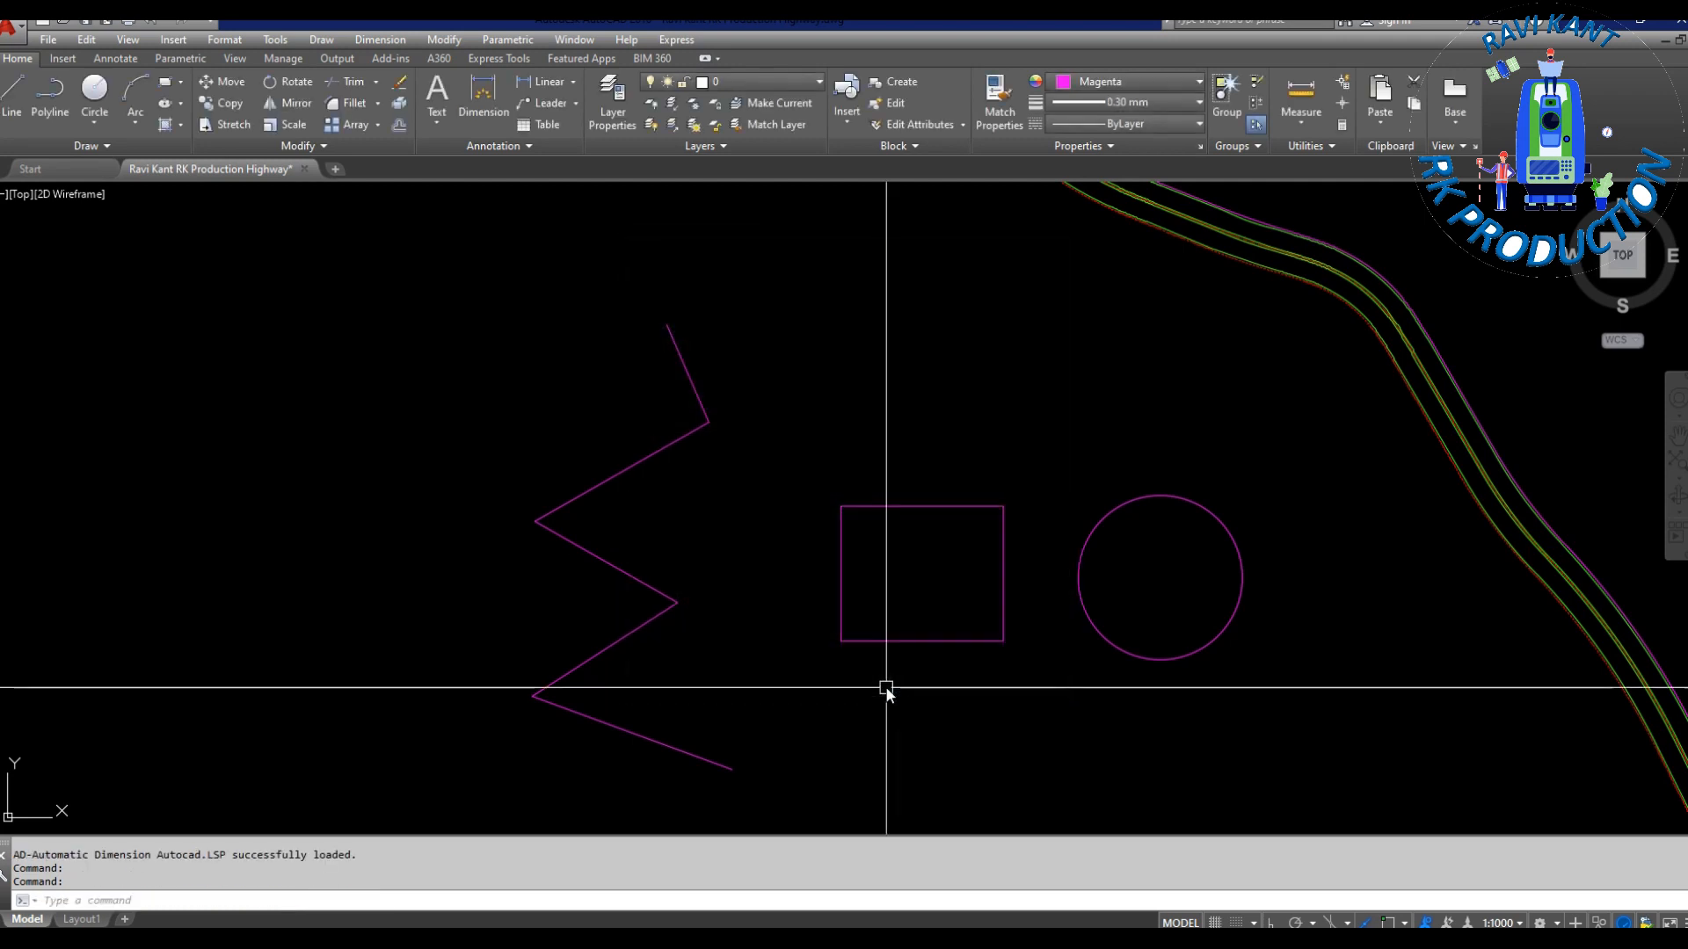
- Auto-dimension the 82.035m by 67.931m rectangle, set colour to ByLayer, and pick the zigzag
text(AD)
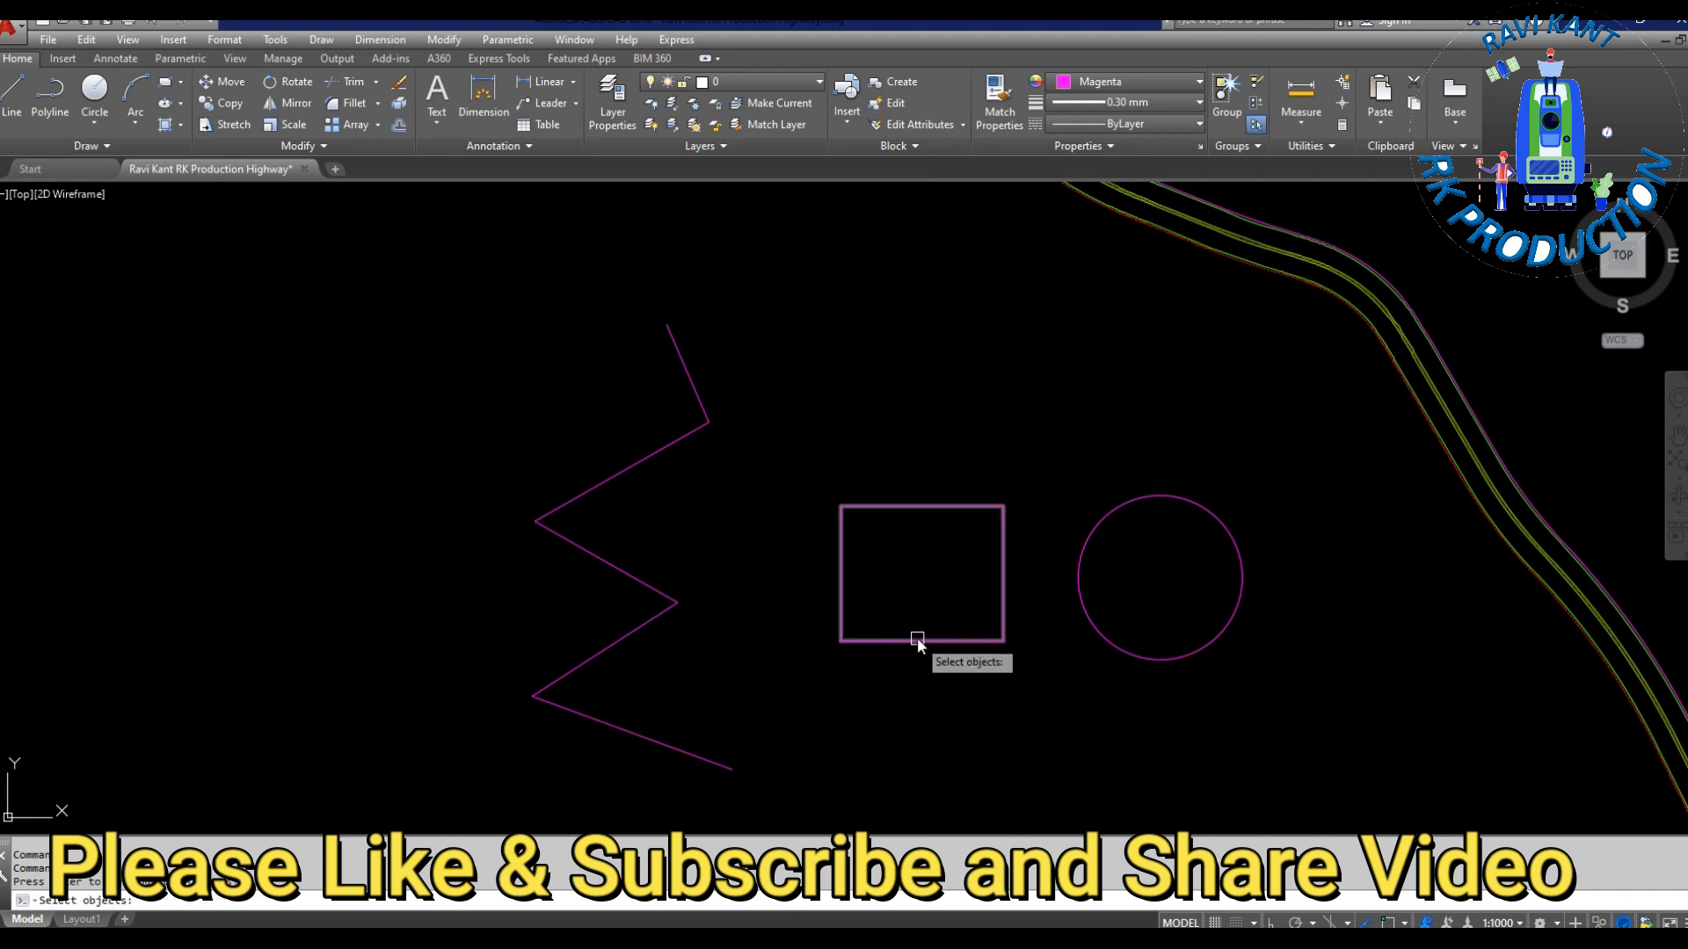
click(917, 637)
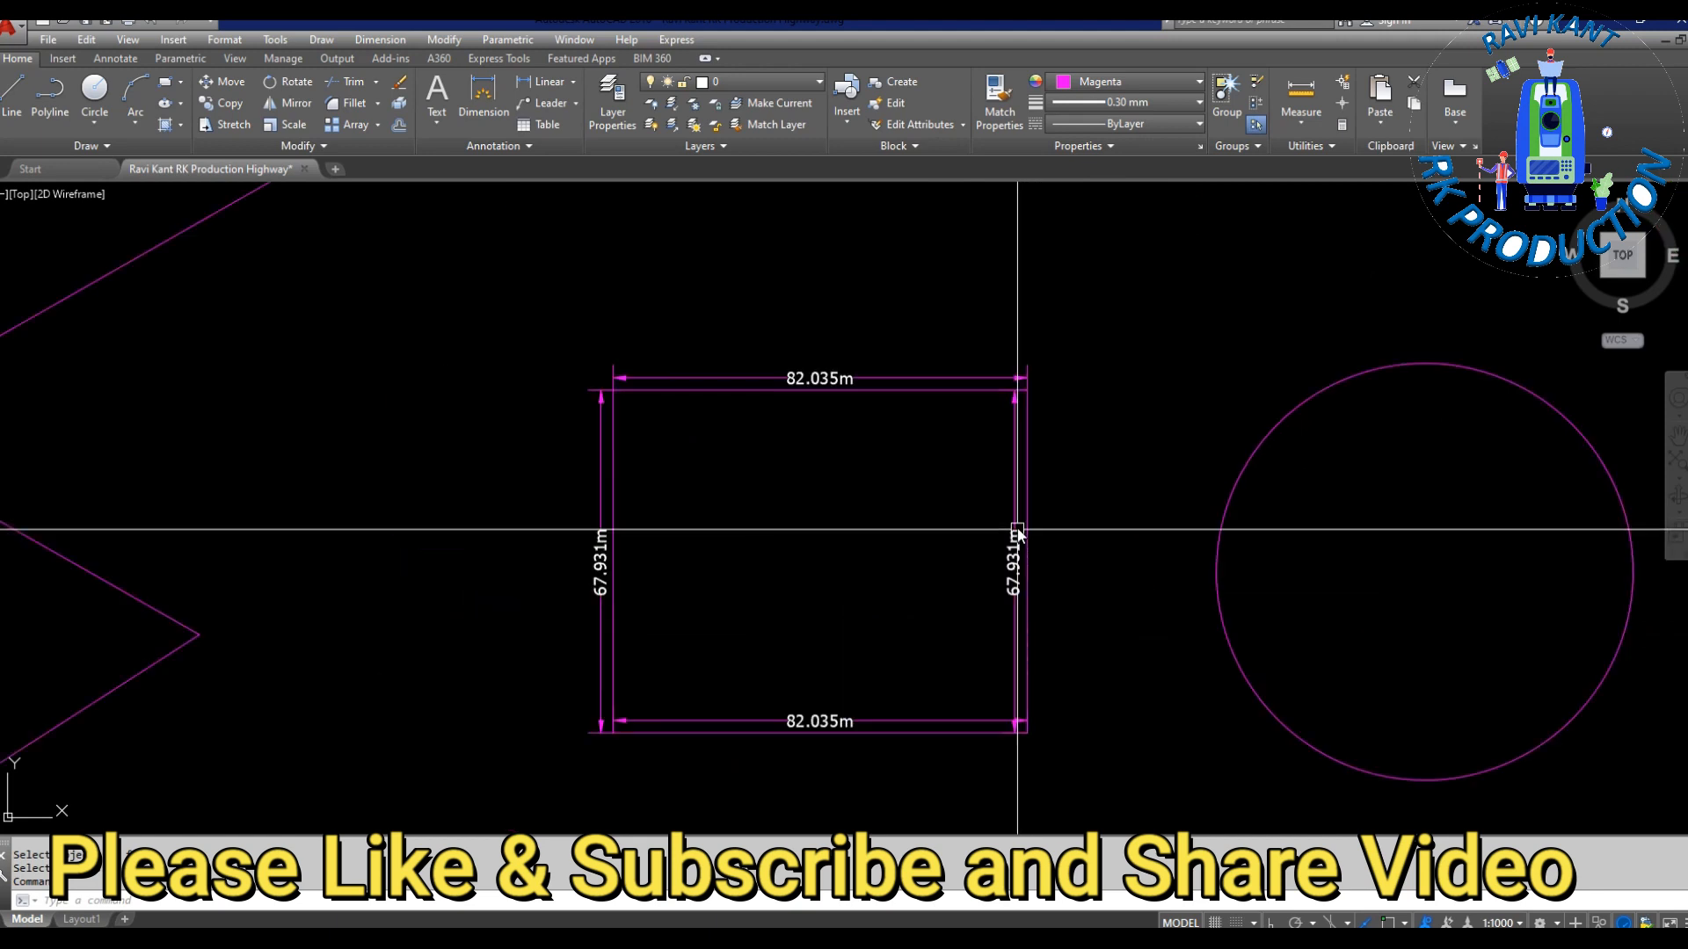
click(1197, 82)
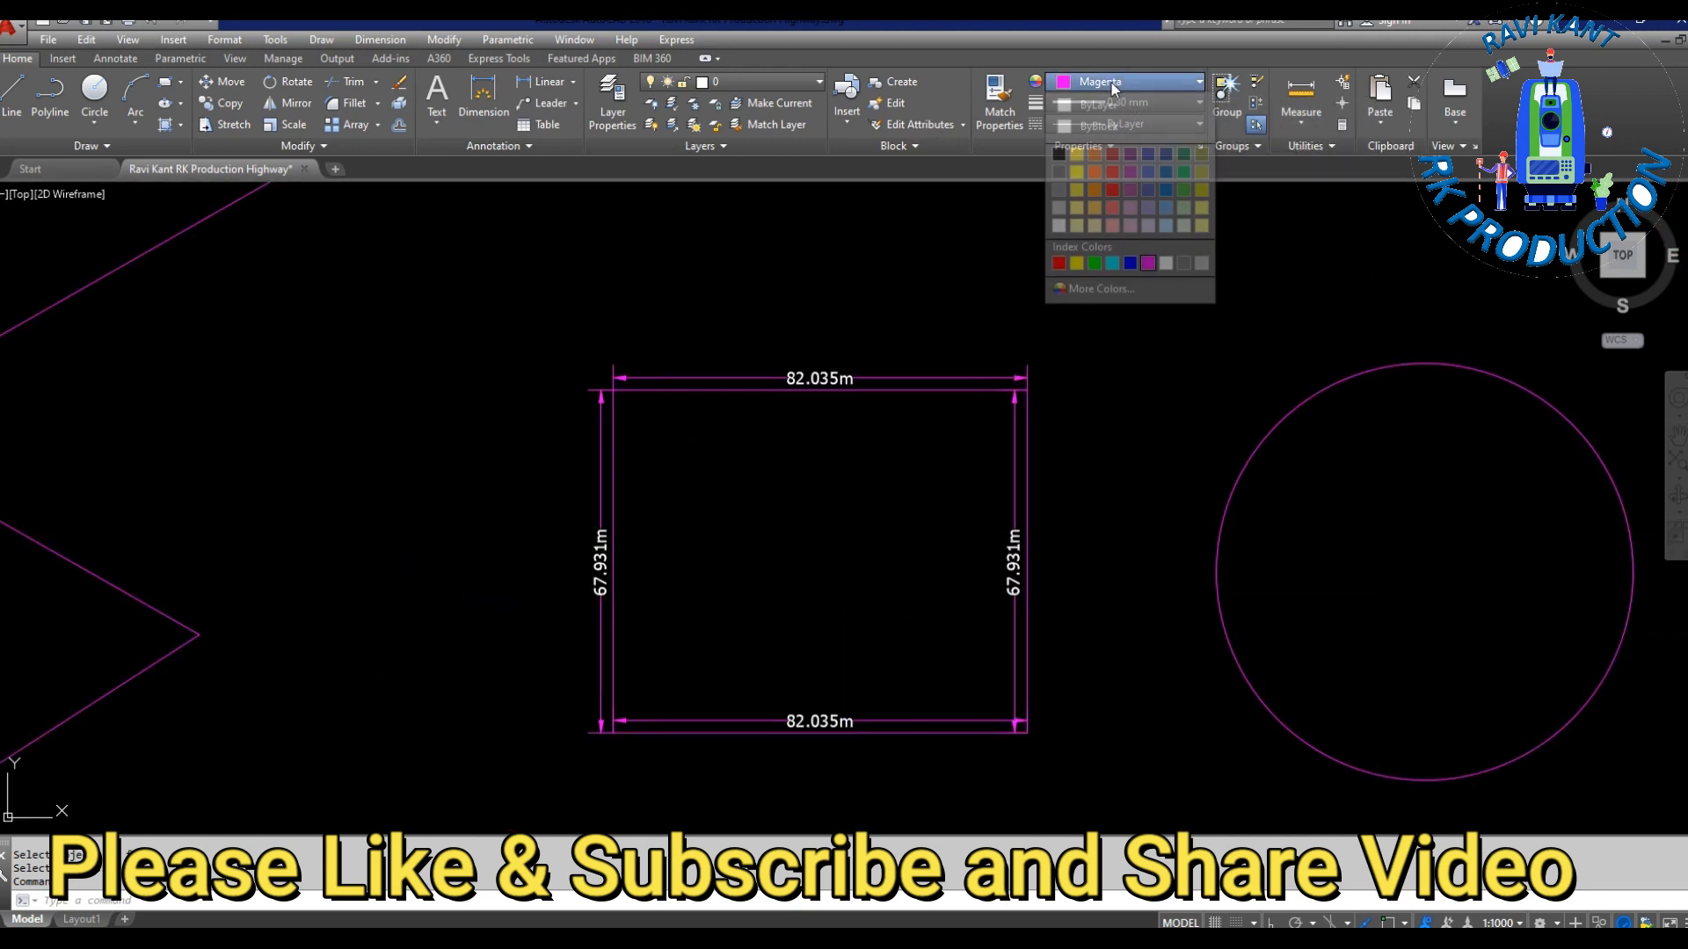
click(1098, 105)
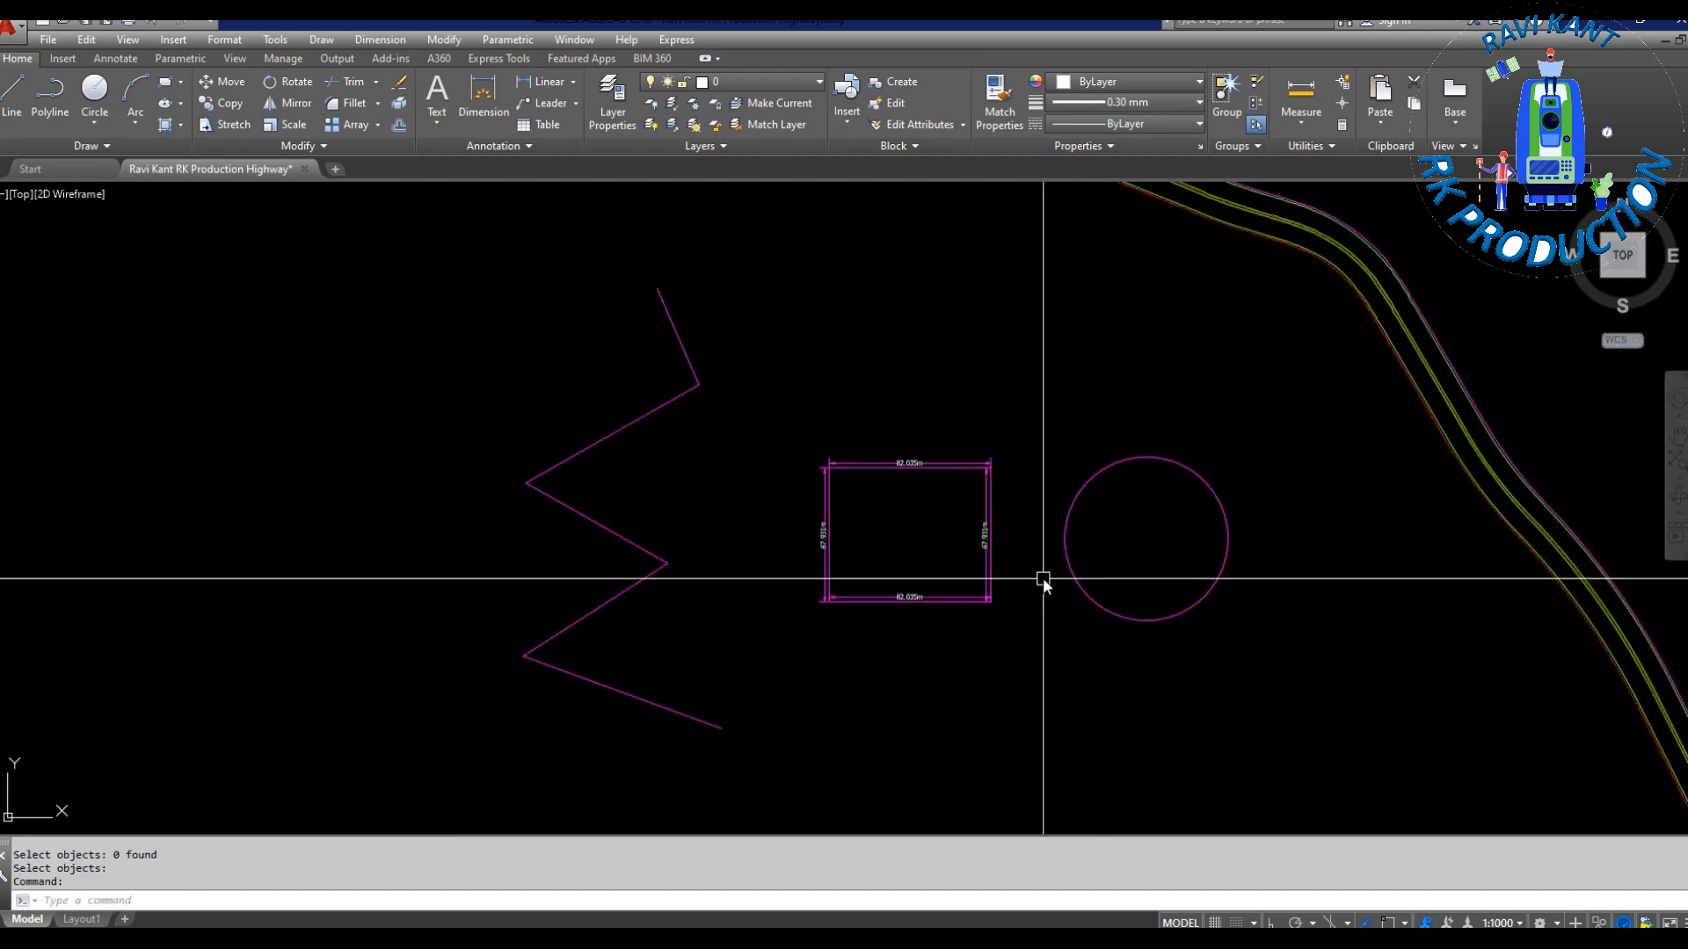
click(680, 354)
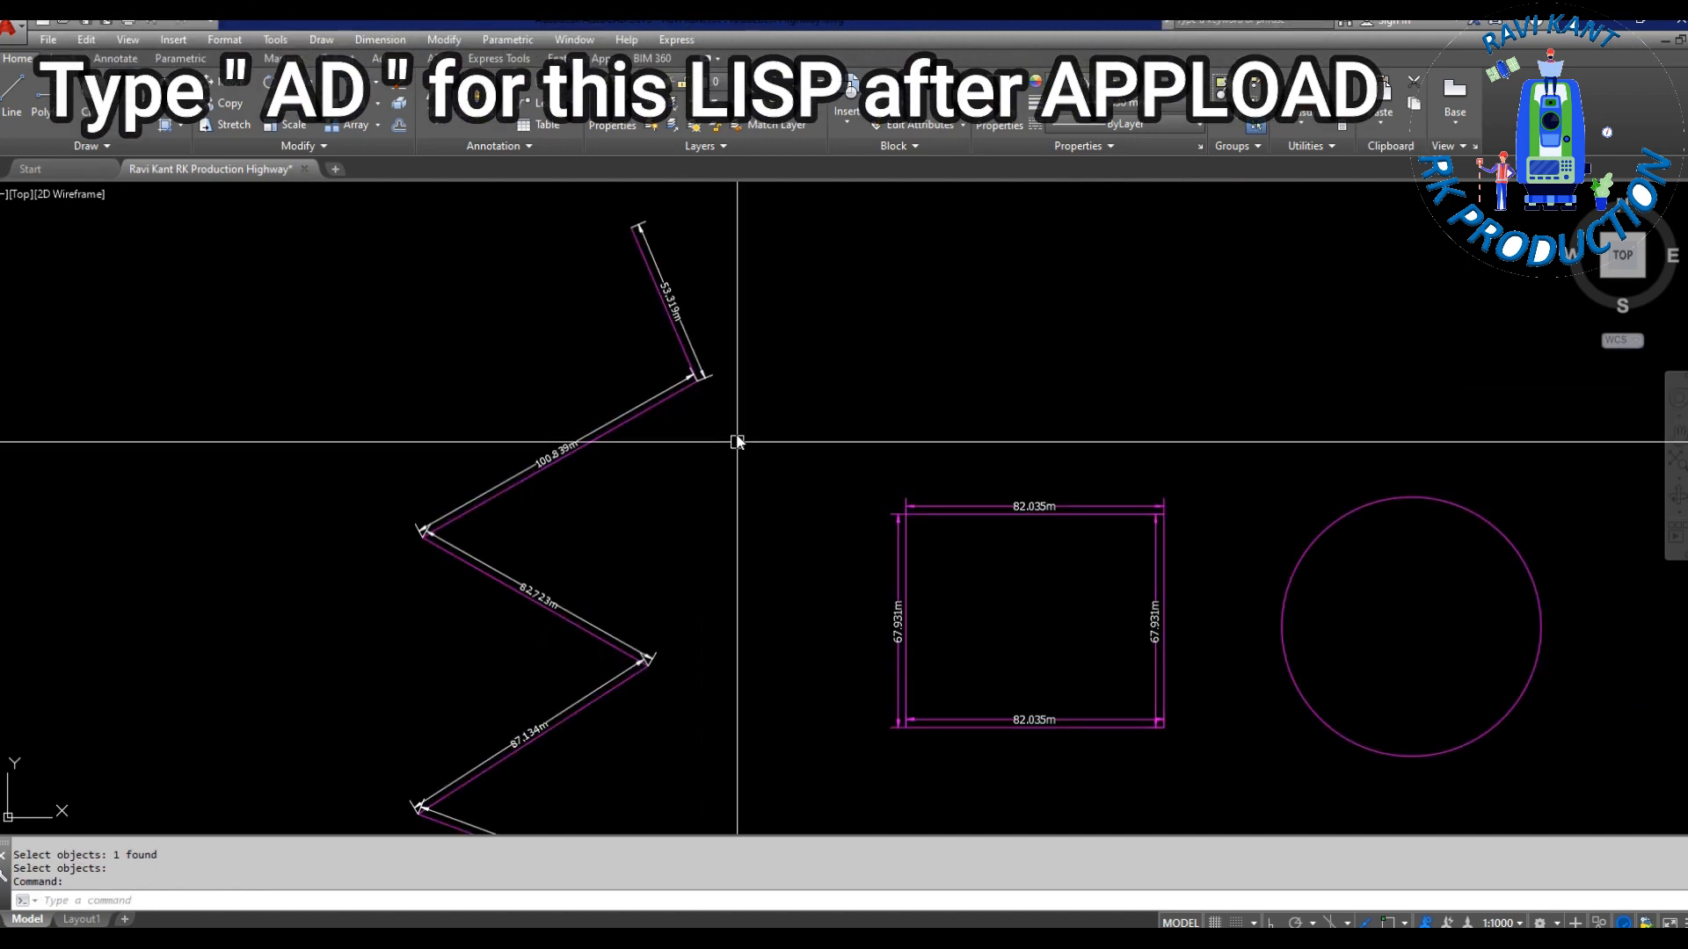
- Zoom out to review the length labels on the zigzag and rectangle
scroll(down, 3)
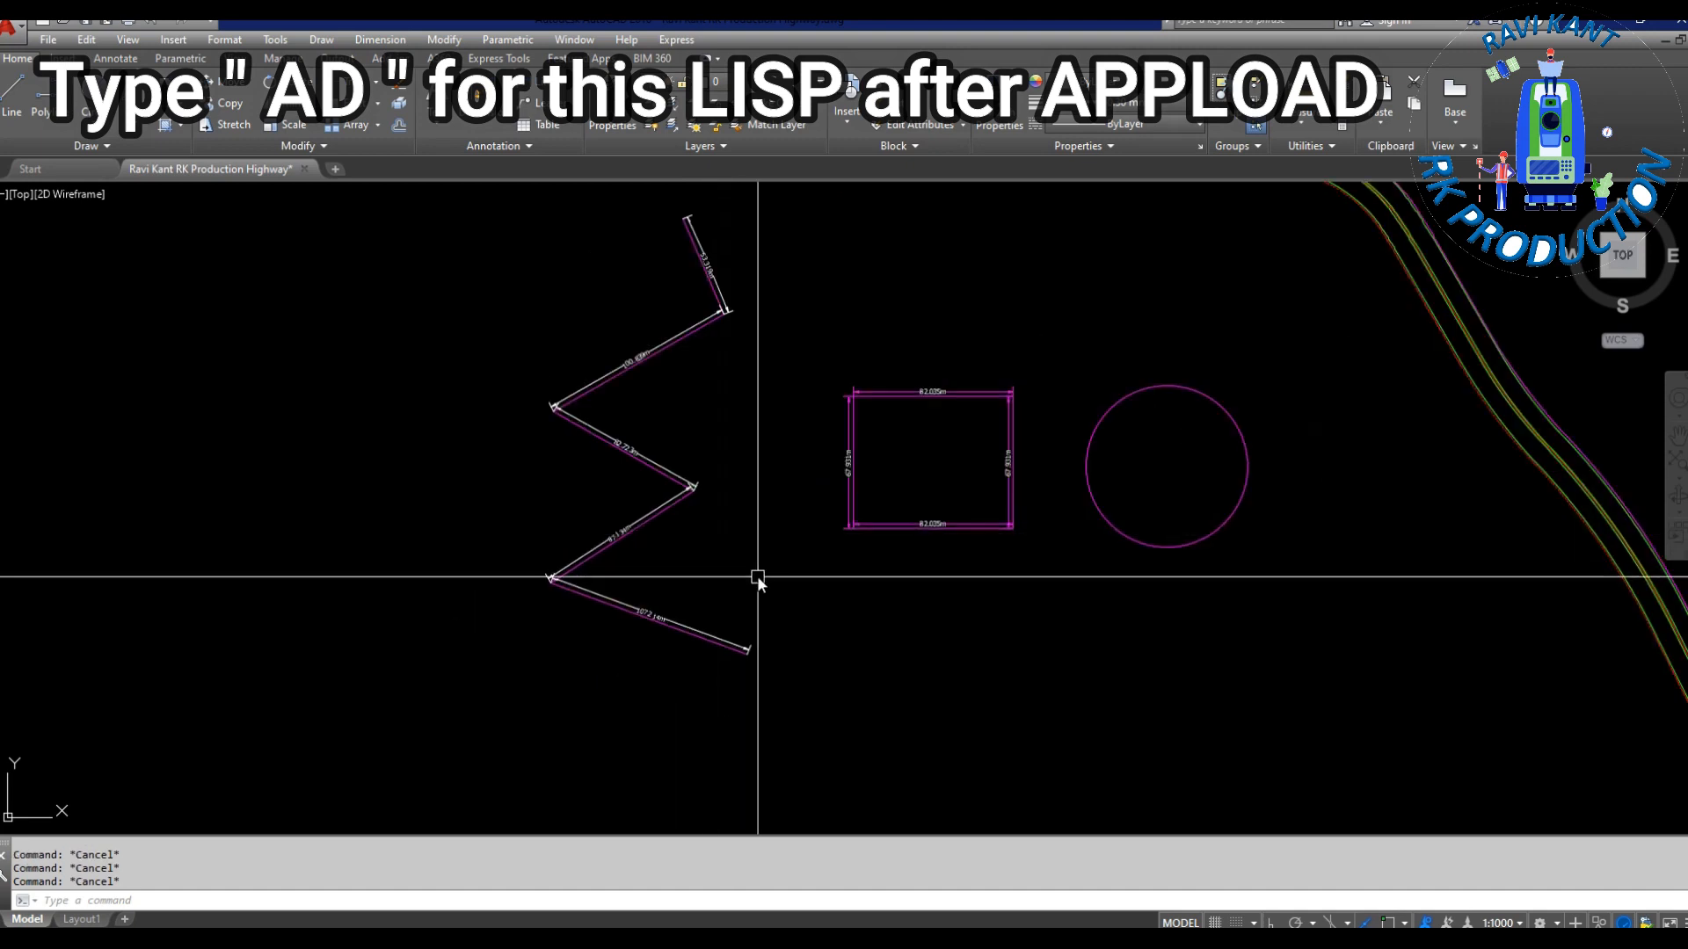
scroll(down, 3)
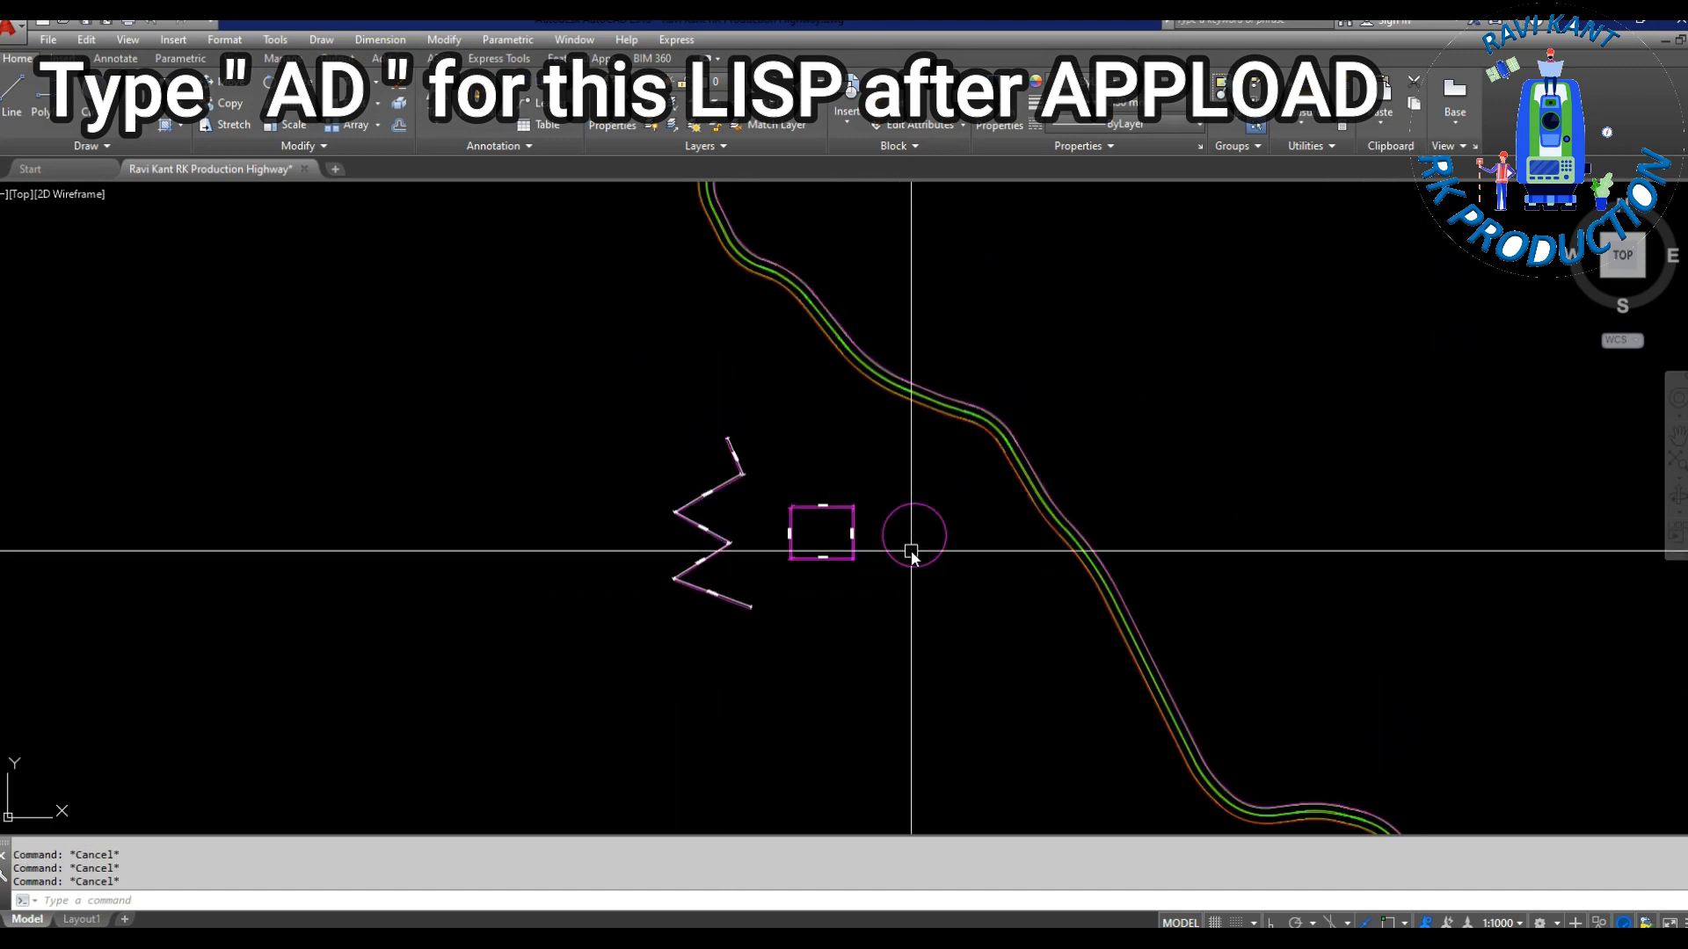
mouse_move(929, 622)
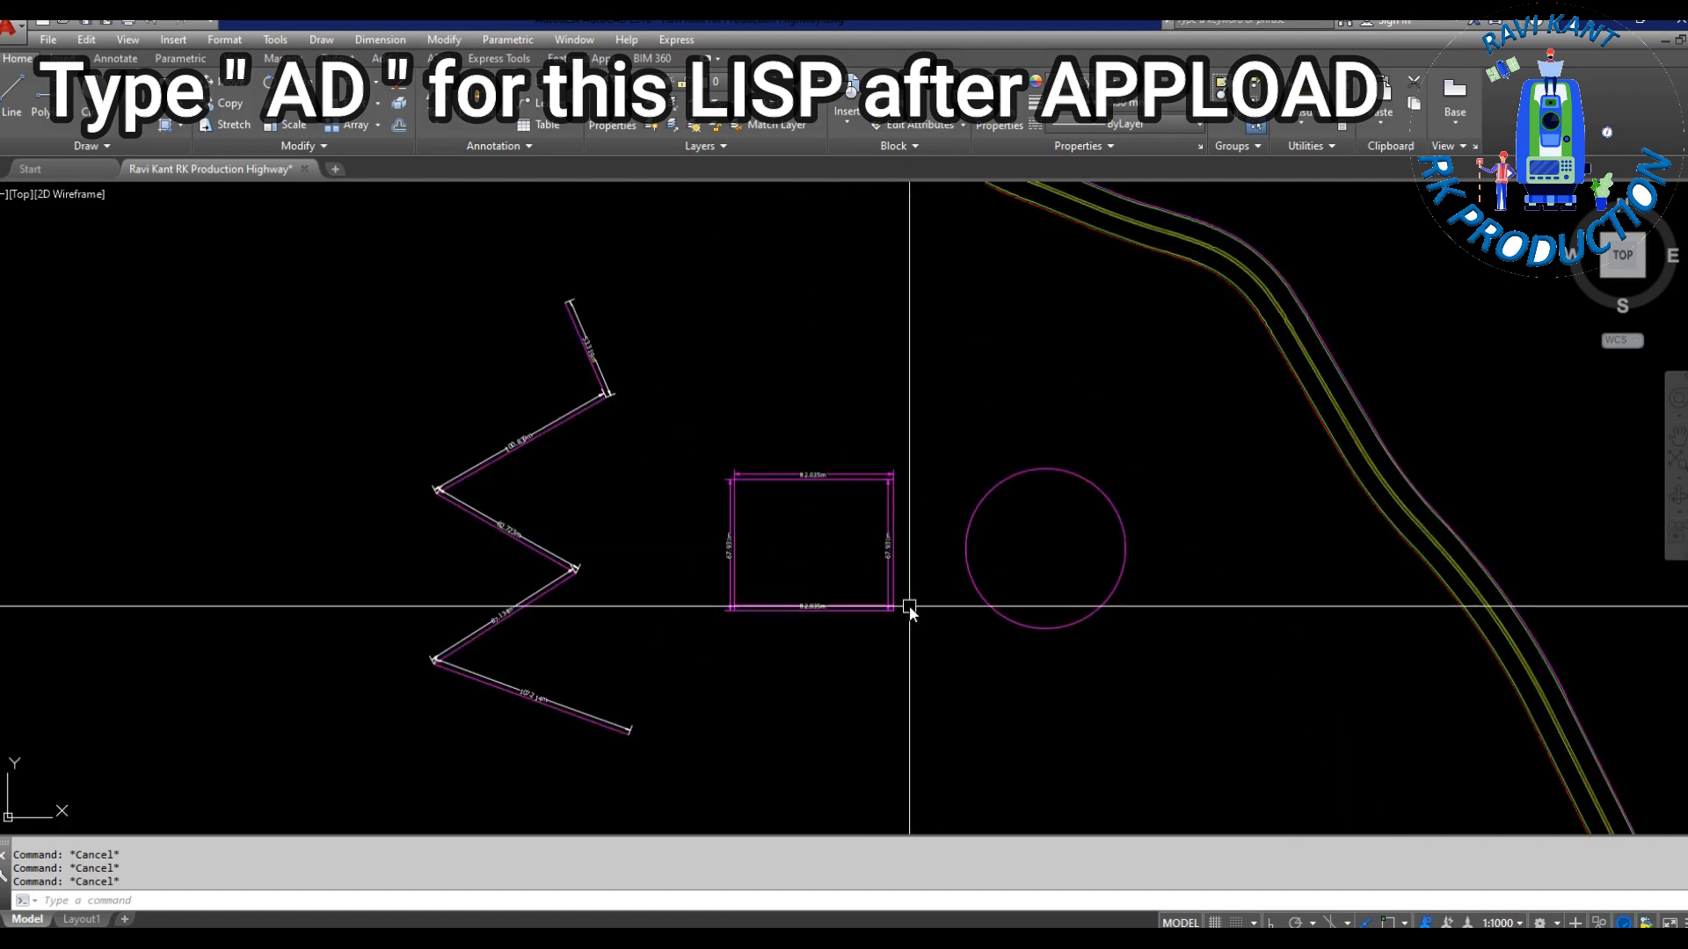
text(PL)
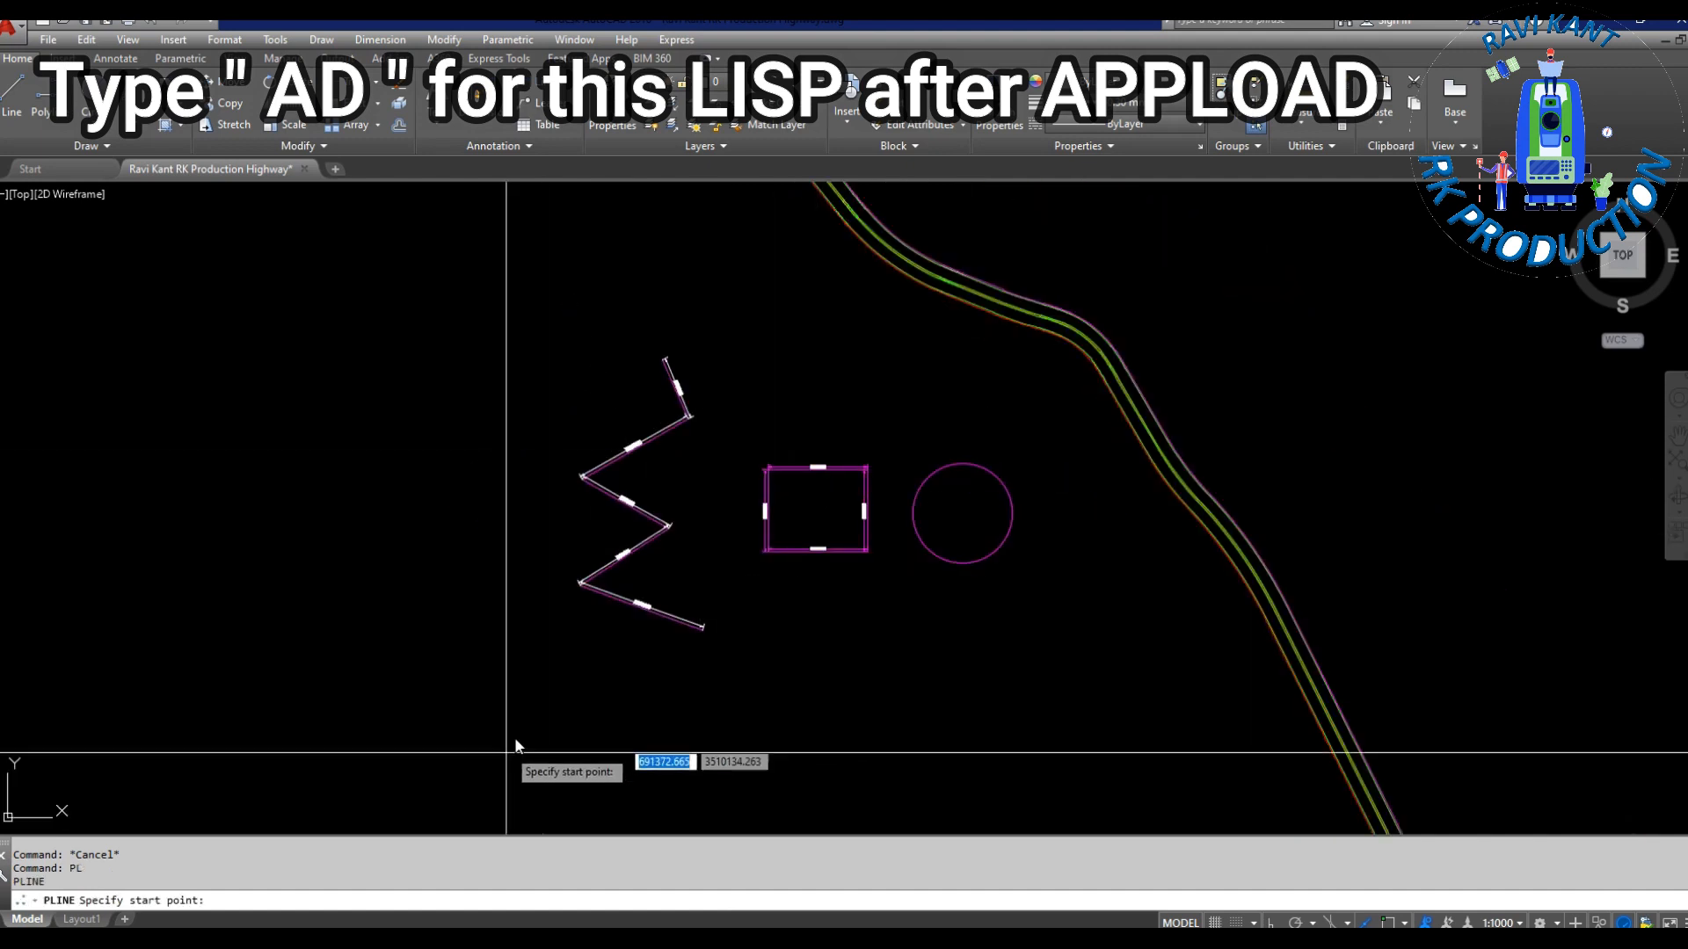